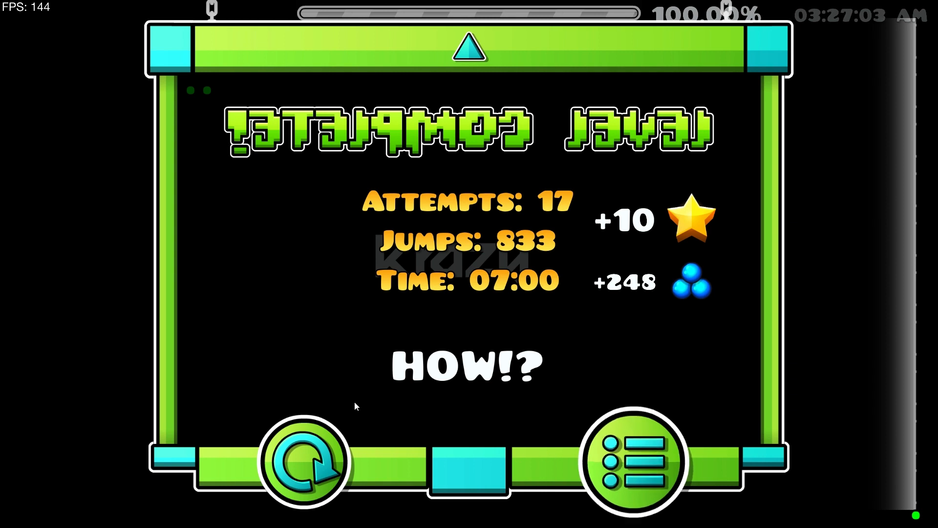
- Exit the Level Complete screen and dismiss the Level Stats popup for 'Hi'
left_click(638, 461)
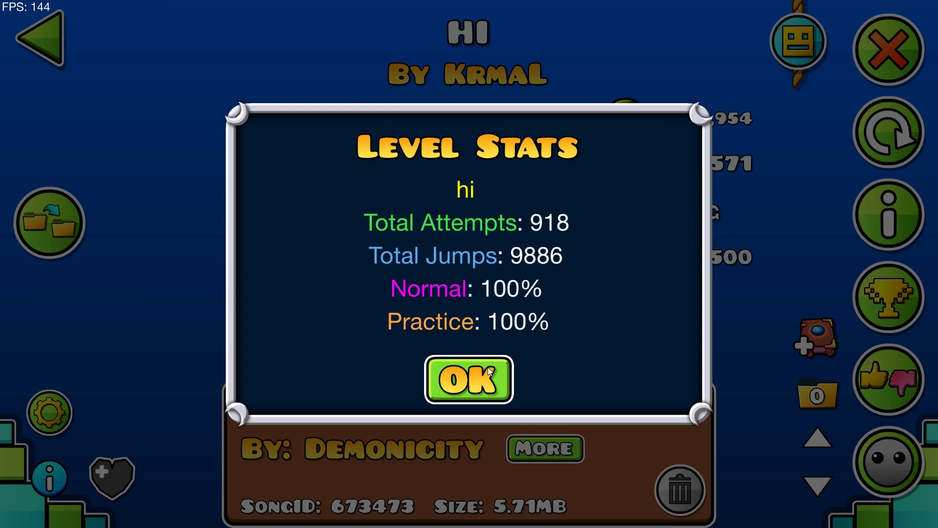
mouse_move(482, 368)
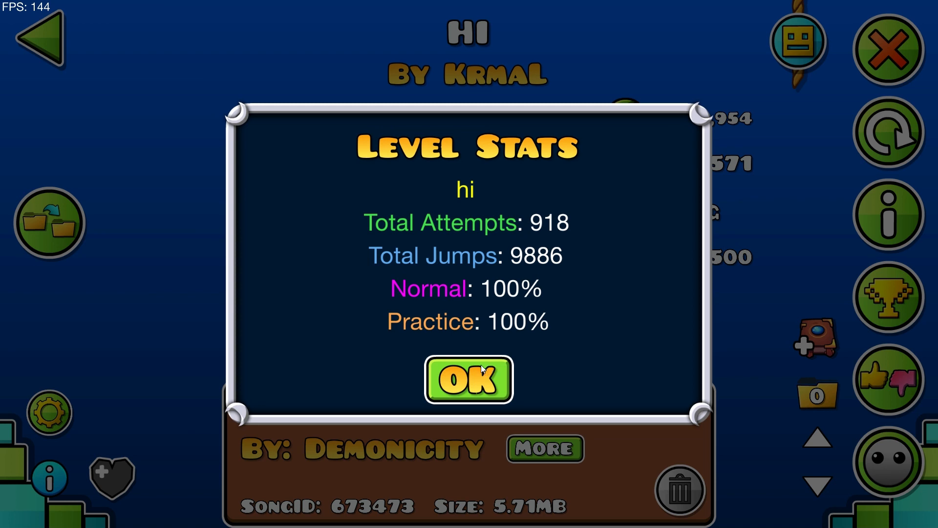
left_click(468, 379)
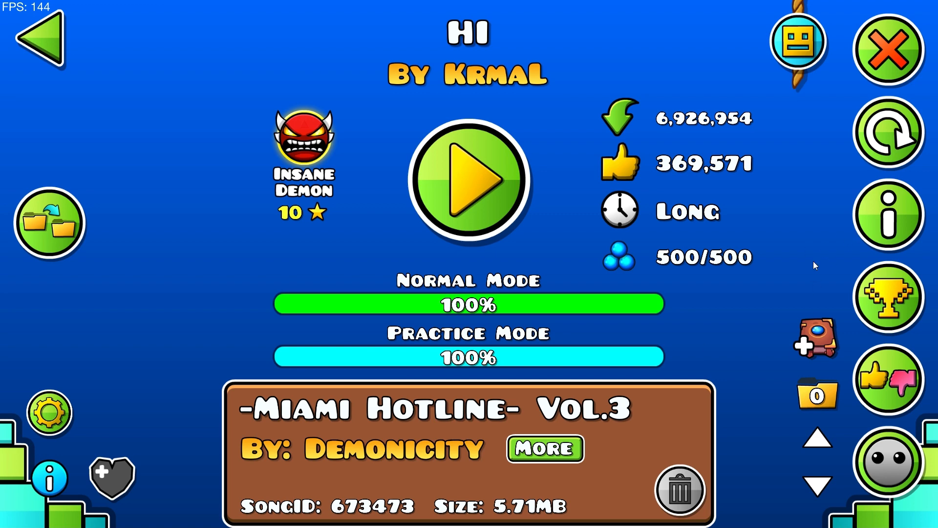